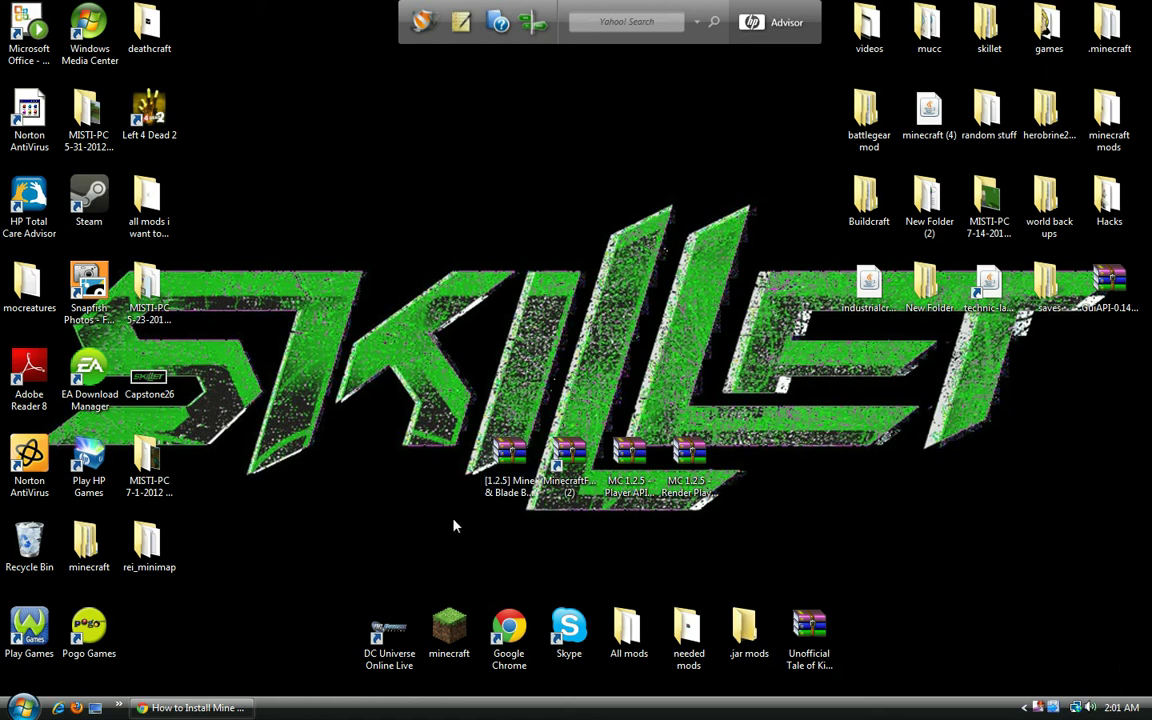
mouse_move(436, 536)
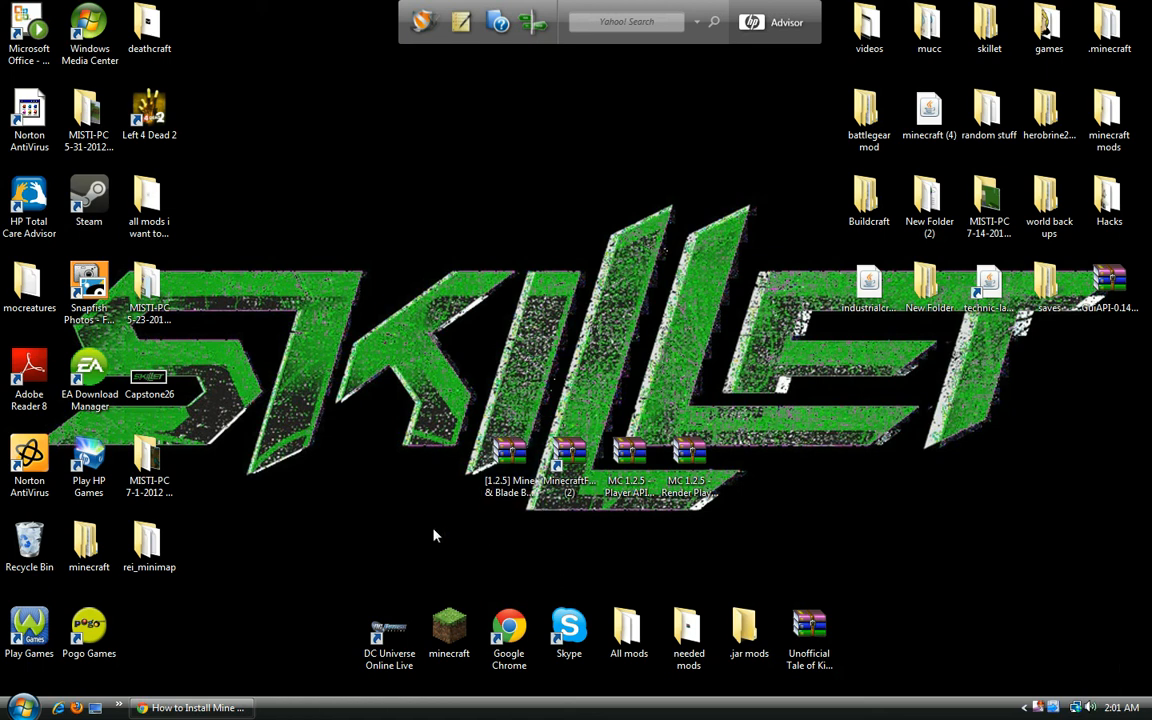
mouse_move(524, 522)
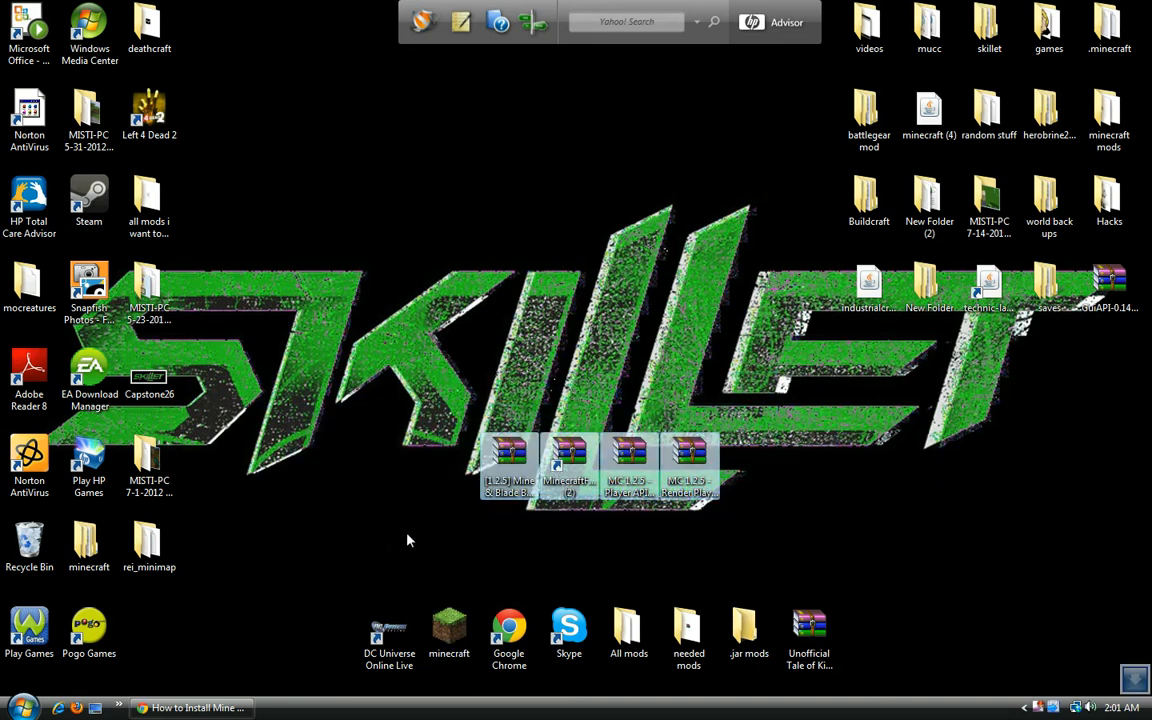
Reach the AppData Roaming folder via %appdata from the Start menu search
left_click(610, 532)
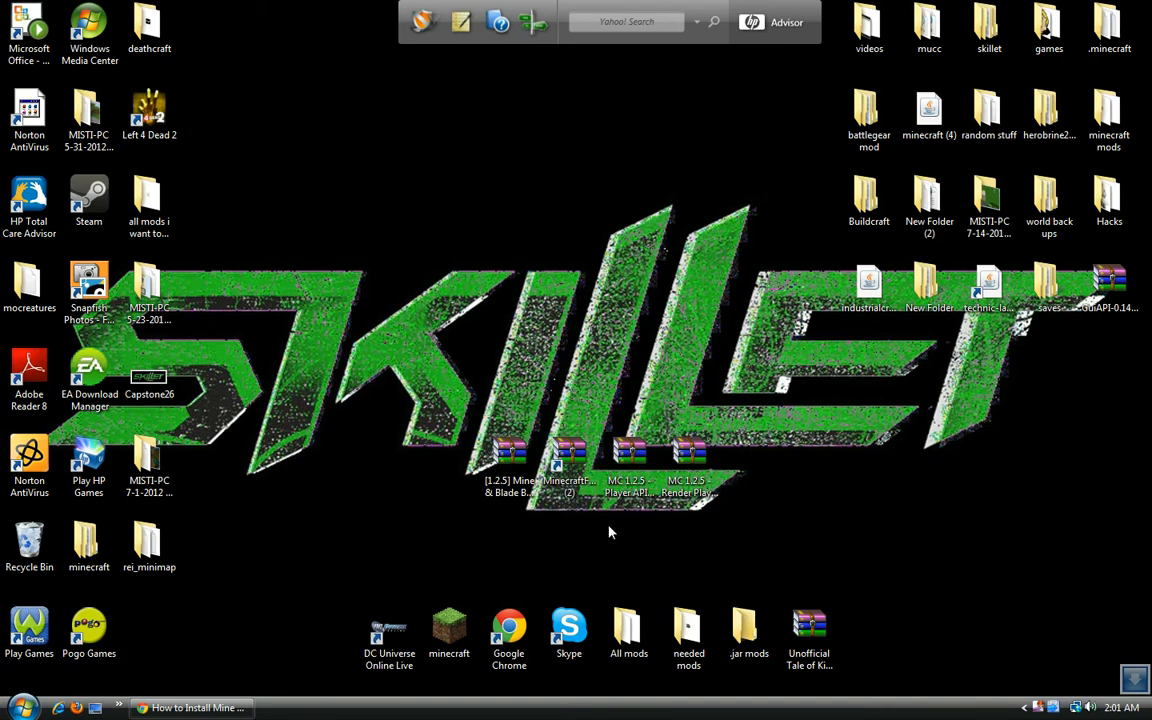
mouse_move(624, 556)
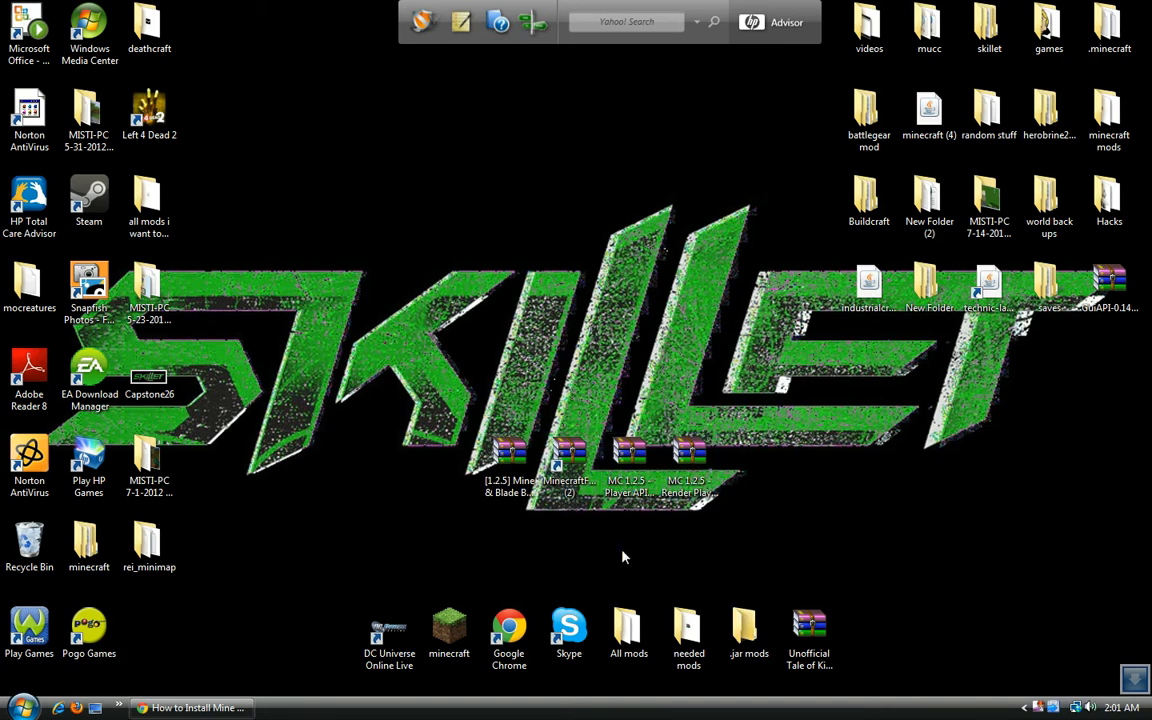
mouse_move(512, 532)
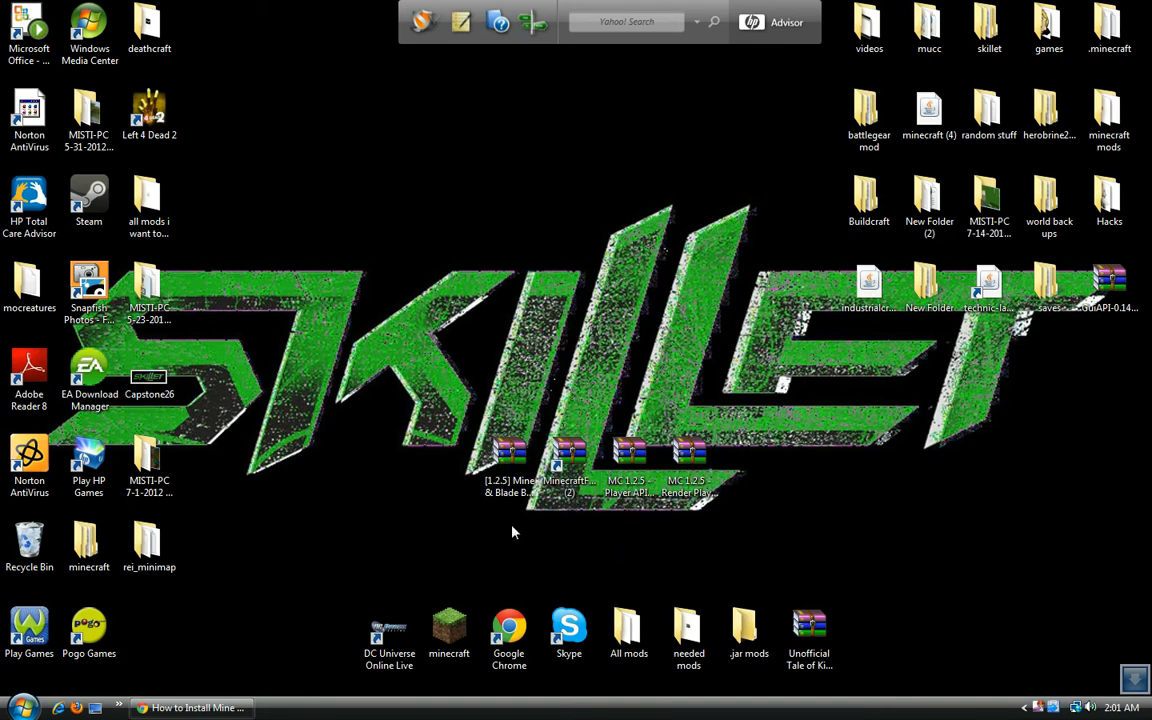
mouse_move(480, 572)
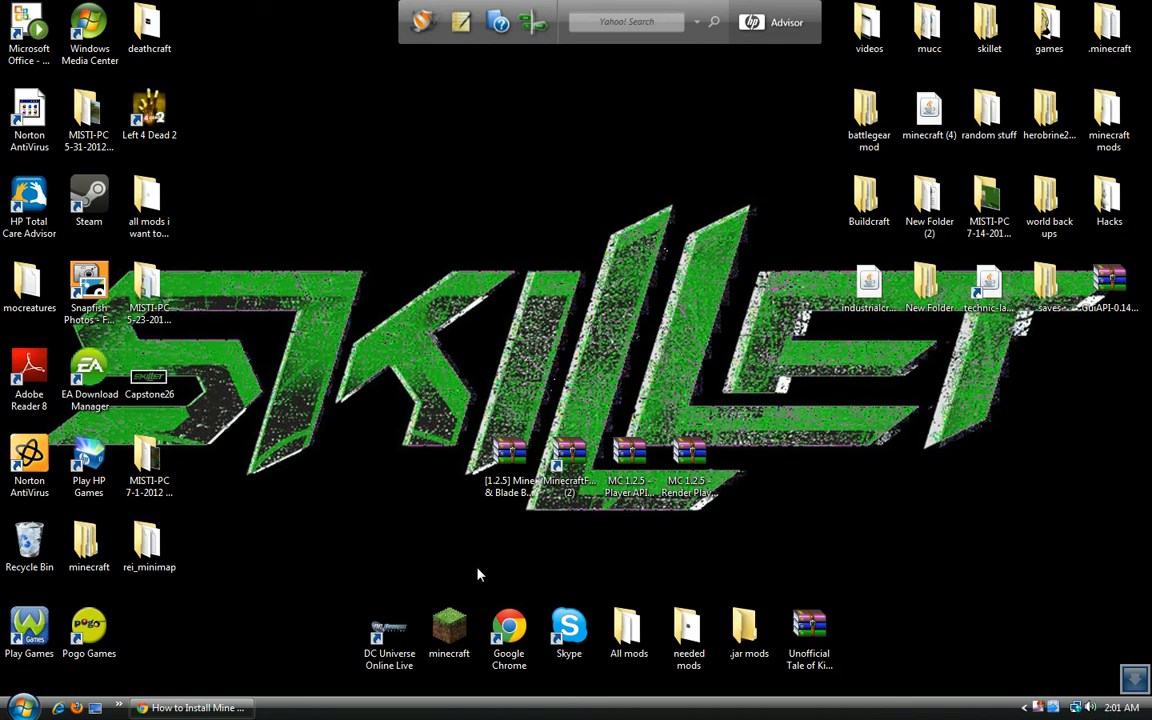
left_click(12, 708)
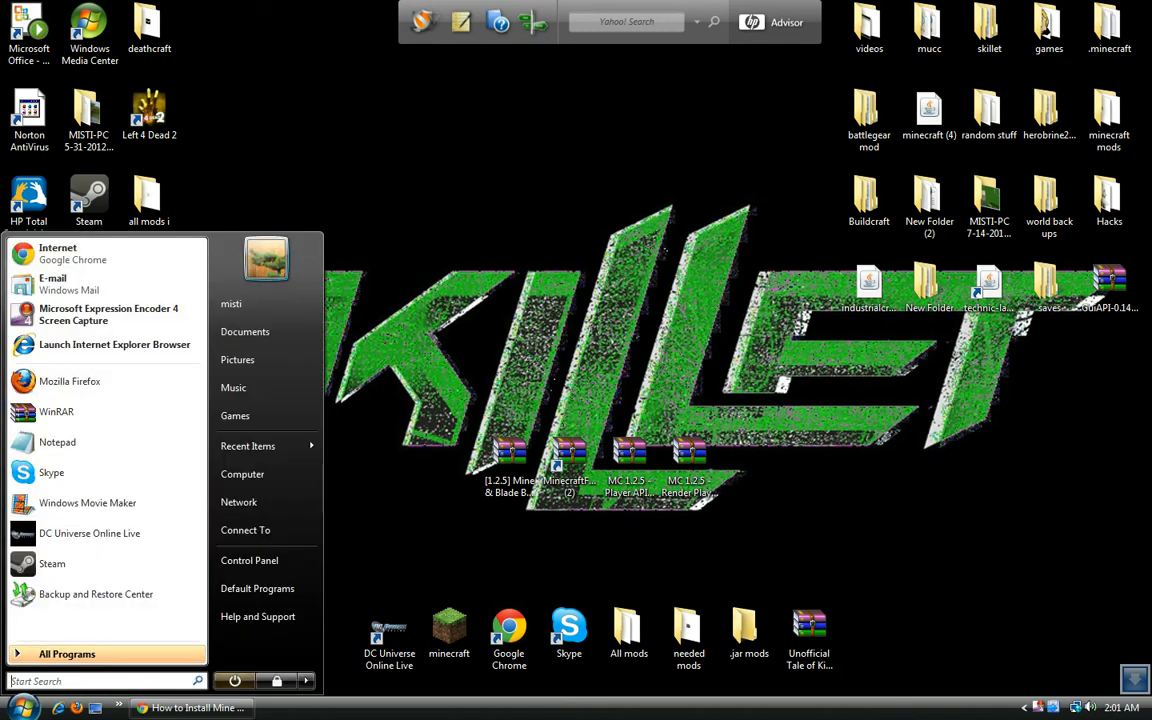
type("%appdata")
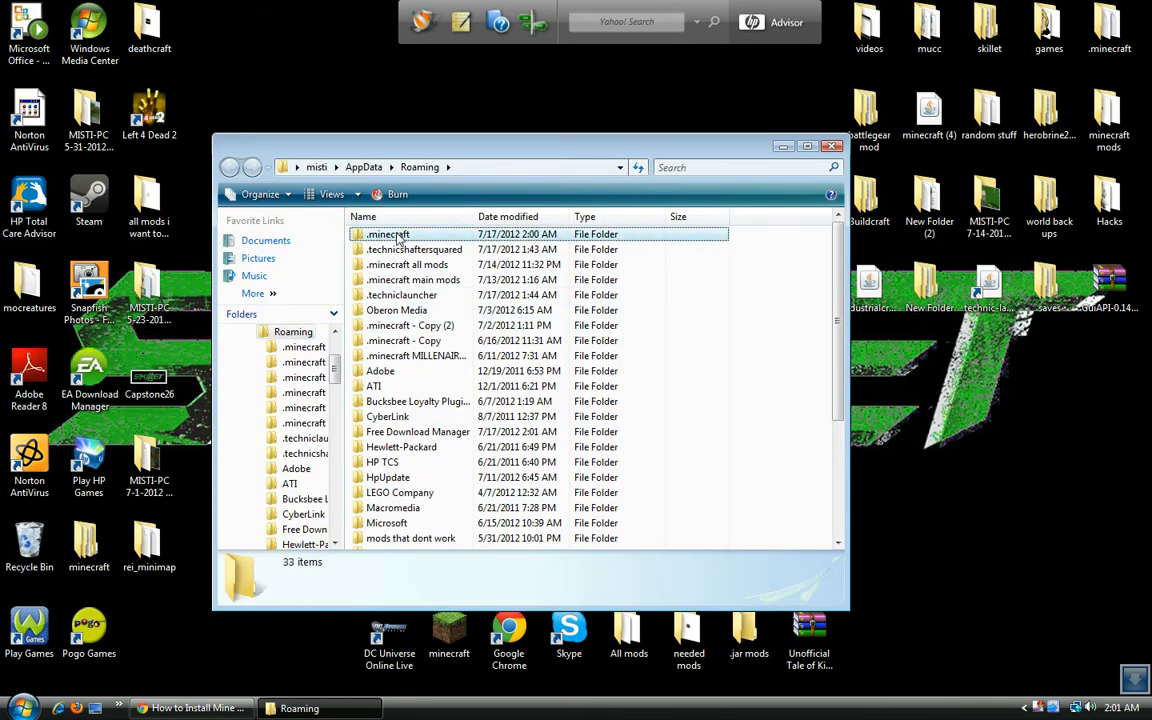
Go into .minecraft, then bin, and open minecraft.jar in WinRAR
double_click(388, 232)
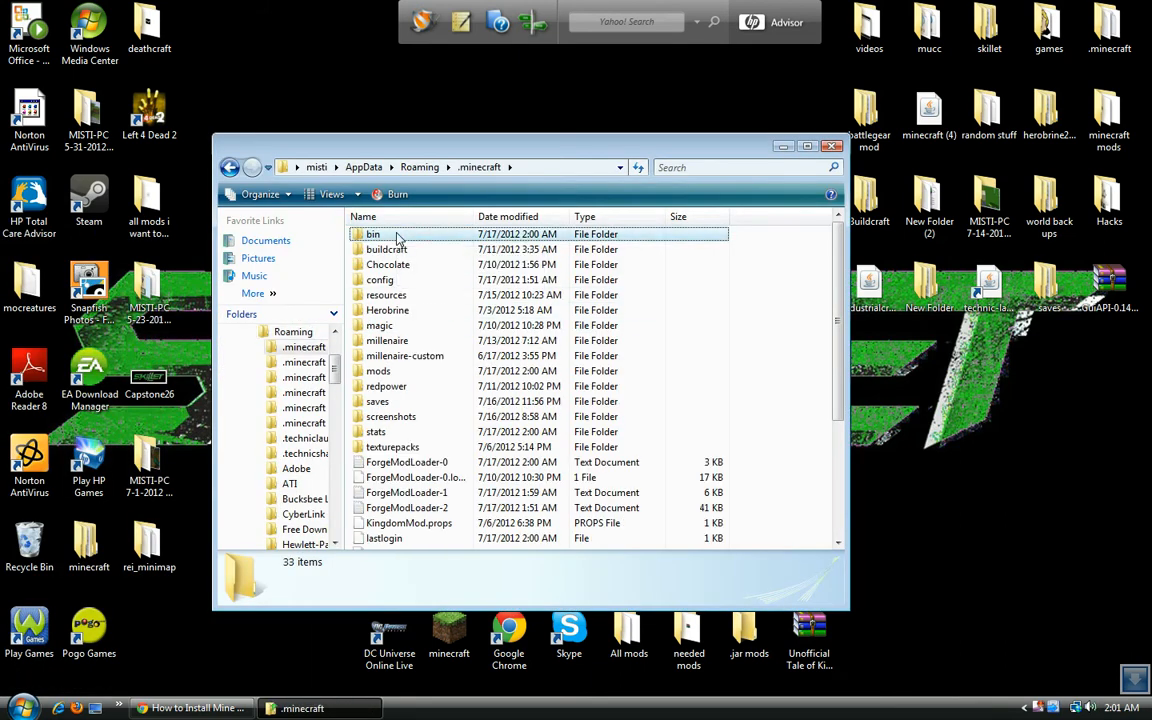
double_click(372, 234)
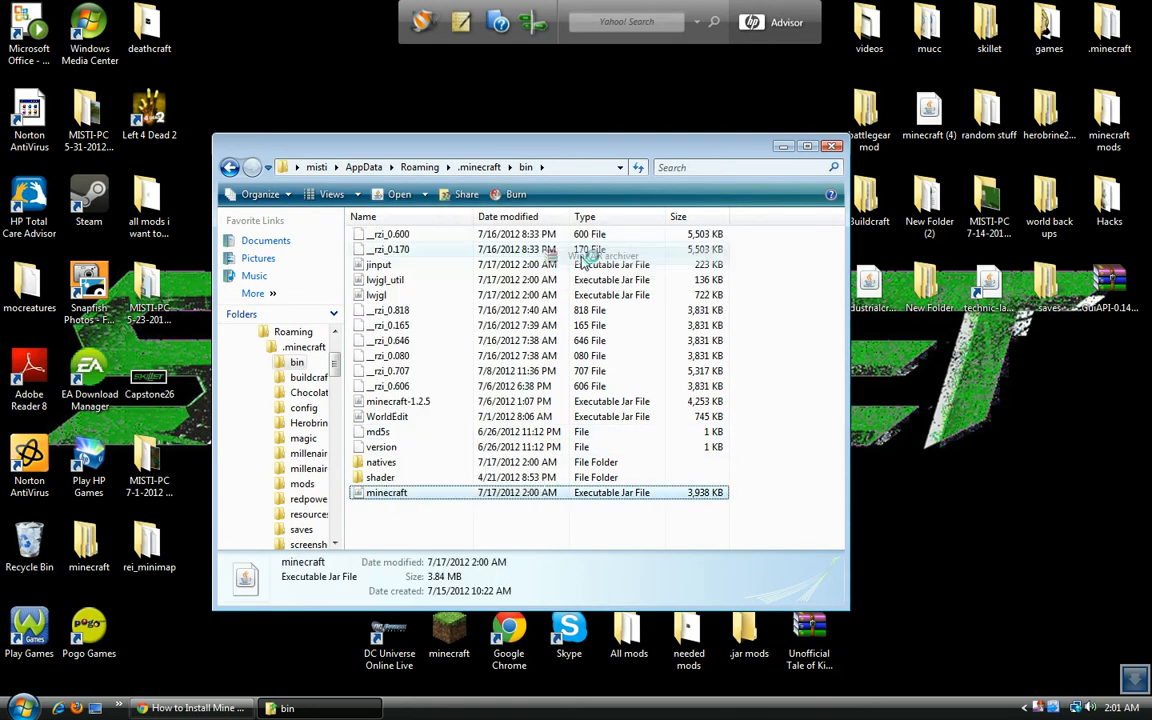
double_click(388, 492)
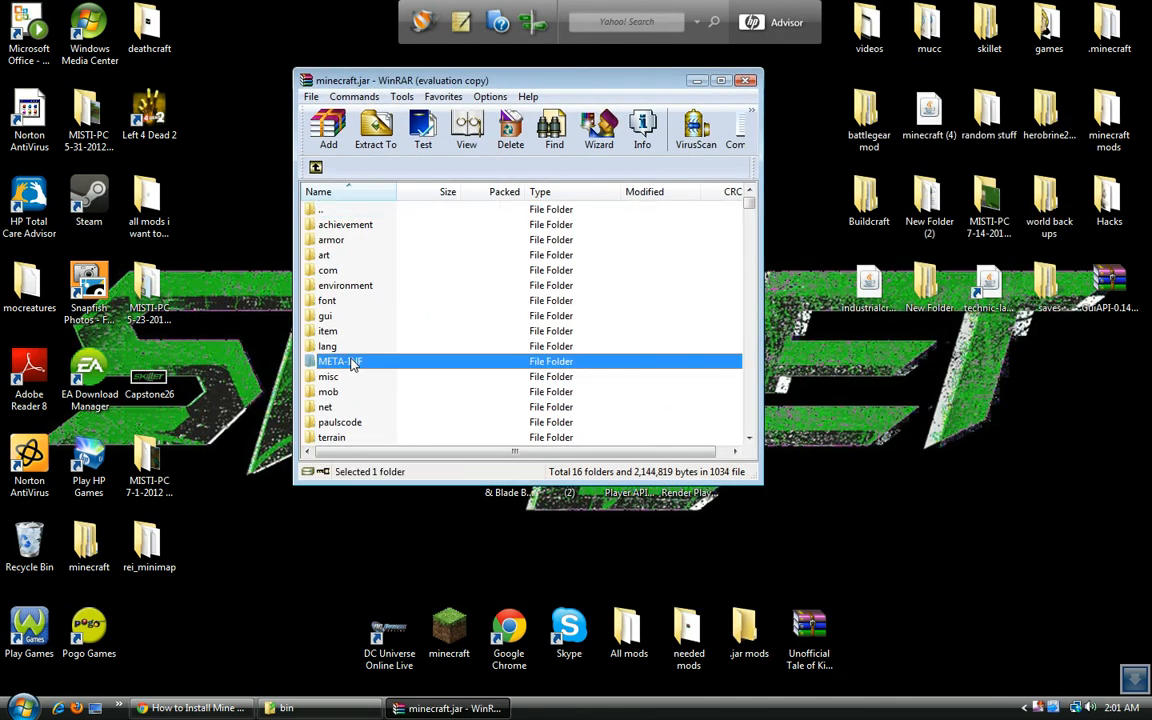
Delete META-INF and add the Minecraft Forge client files into minecraft.jar
left_click(510, 130)
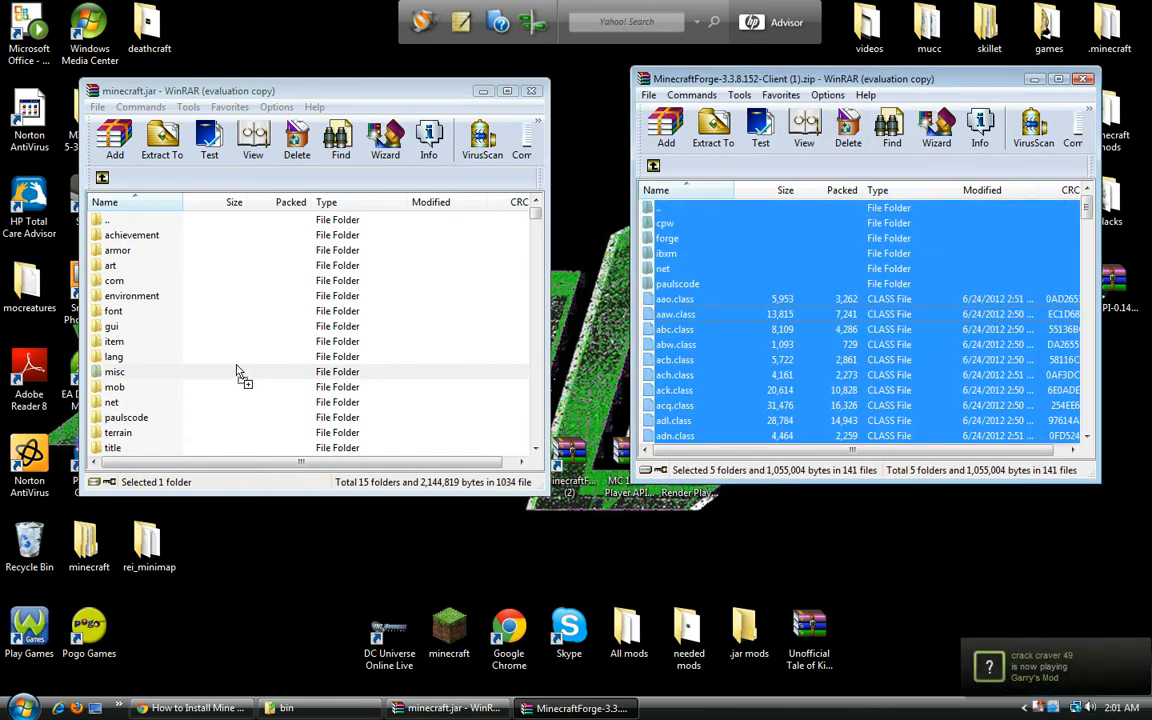
left_click(114, 136)
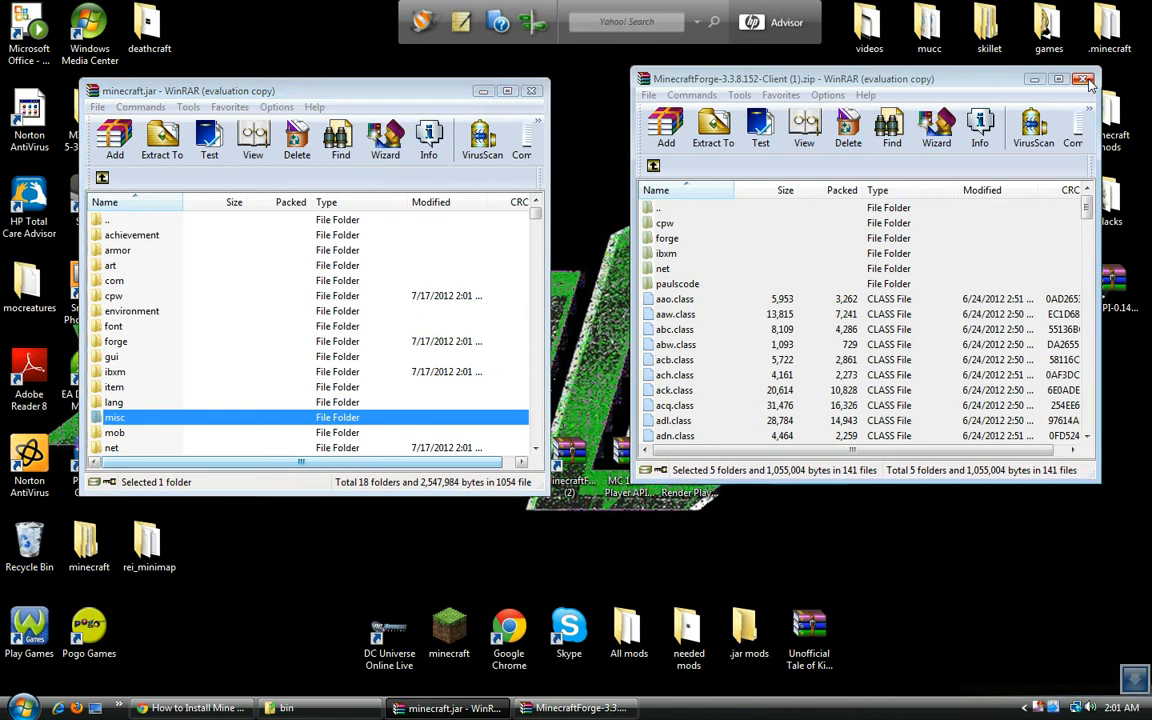
Add the Player API files into minecraft.jar and confirm the merge
left_click(1092, 80)
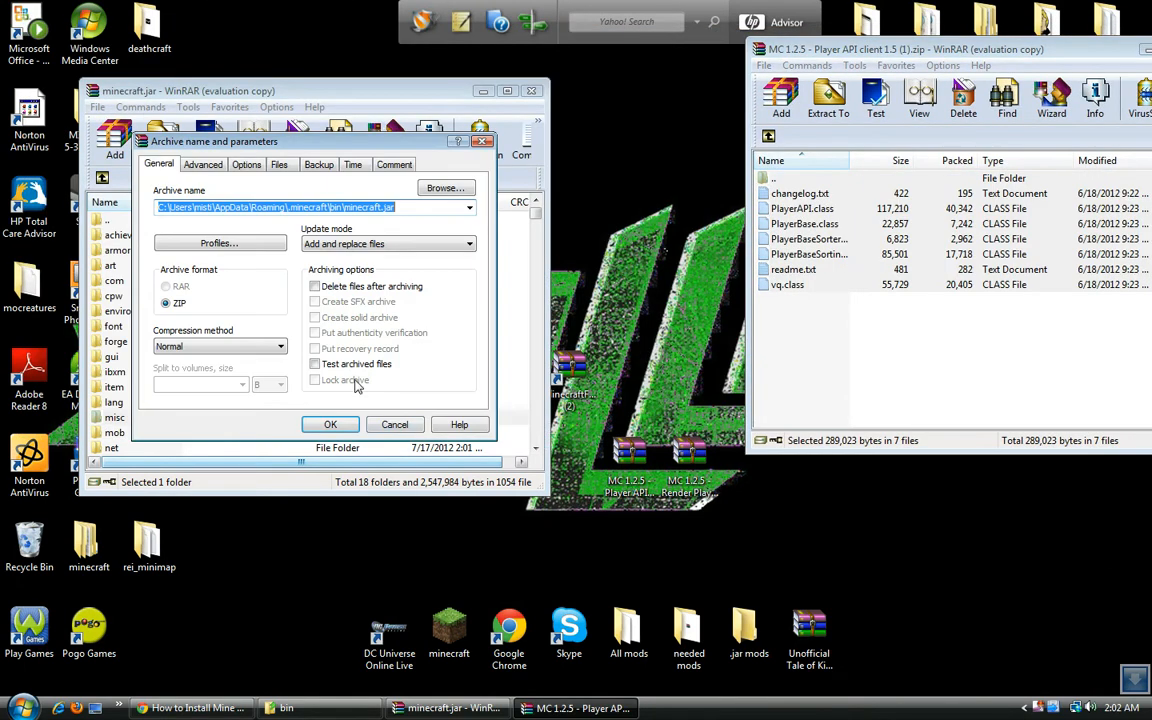
left_click(330, 424)
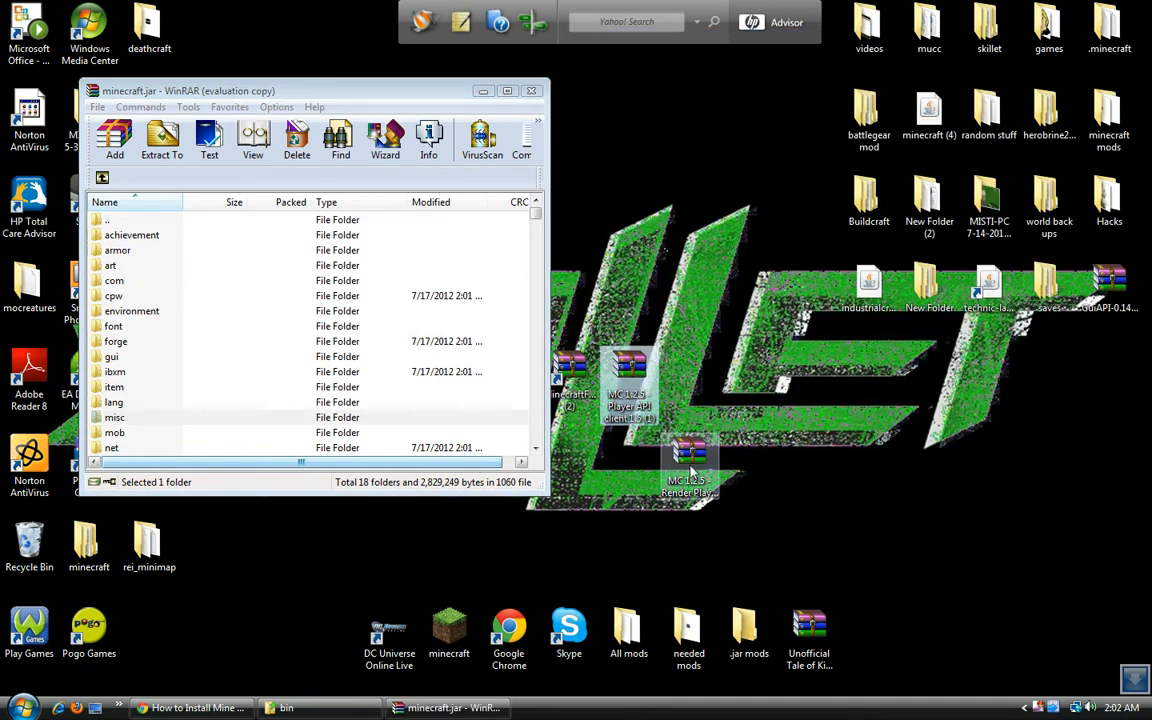
Close minecraft.jar and open the Mine & Blade Battlegear archive from the desktop
double_click(688, 460)
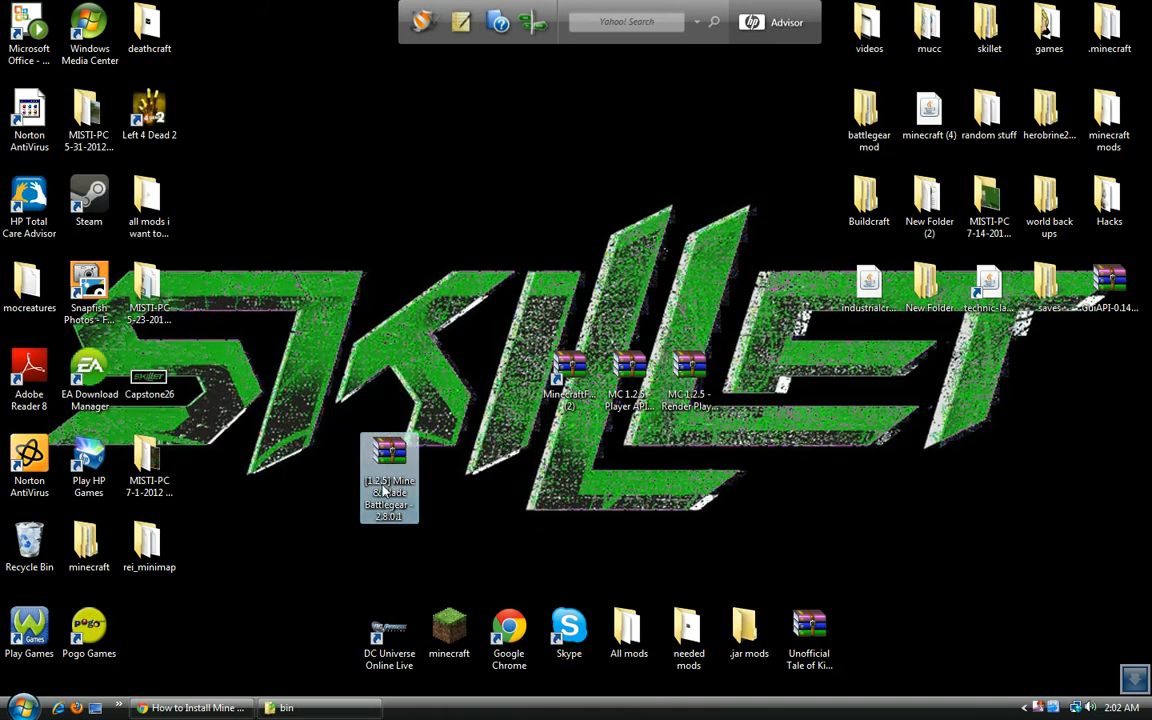
double_click(388, 476)
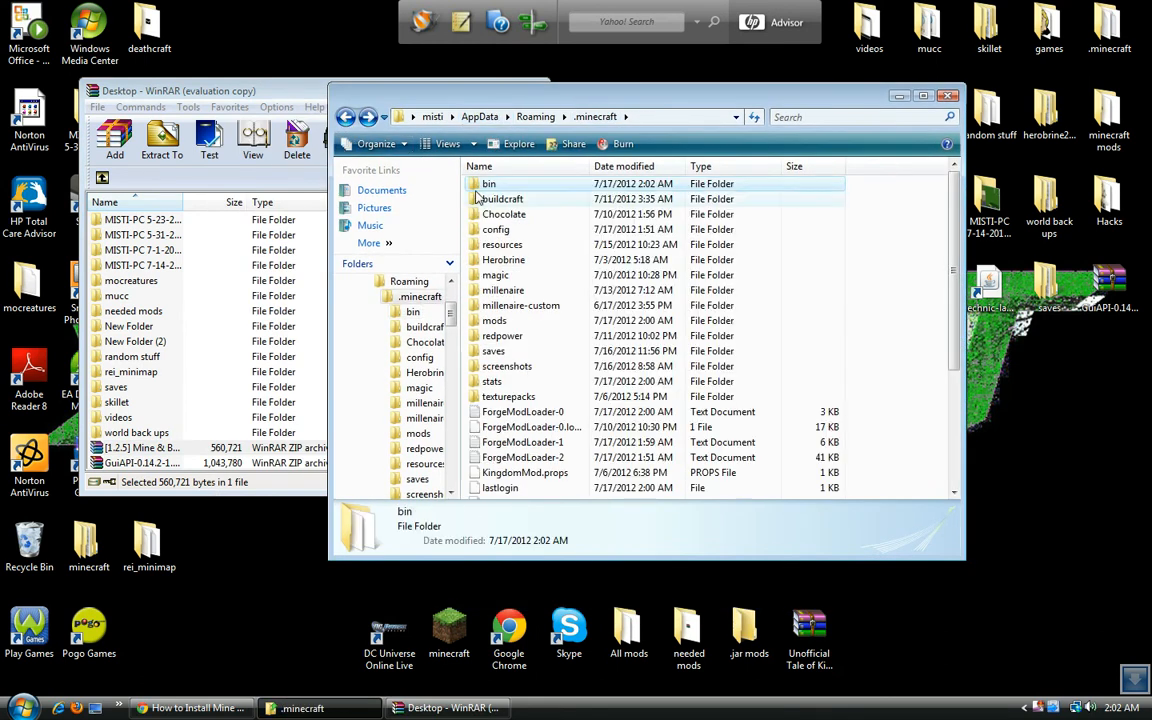
Place the Battlegear zip in the .minecraft mods folder and close the window
double_click(496, 320)
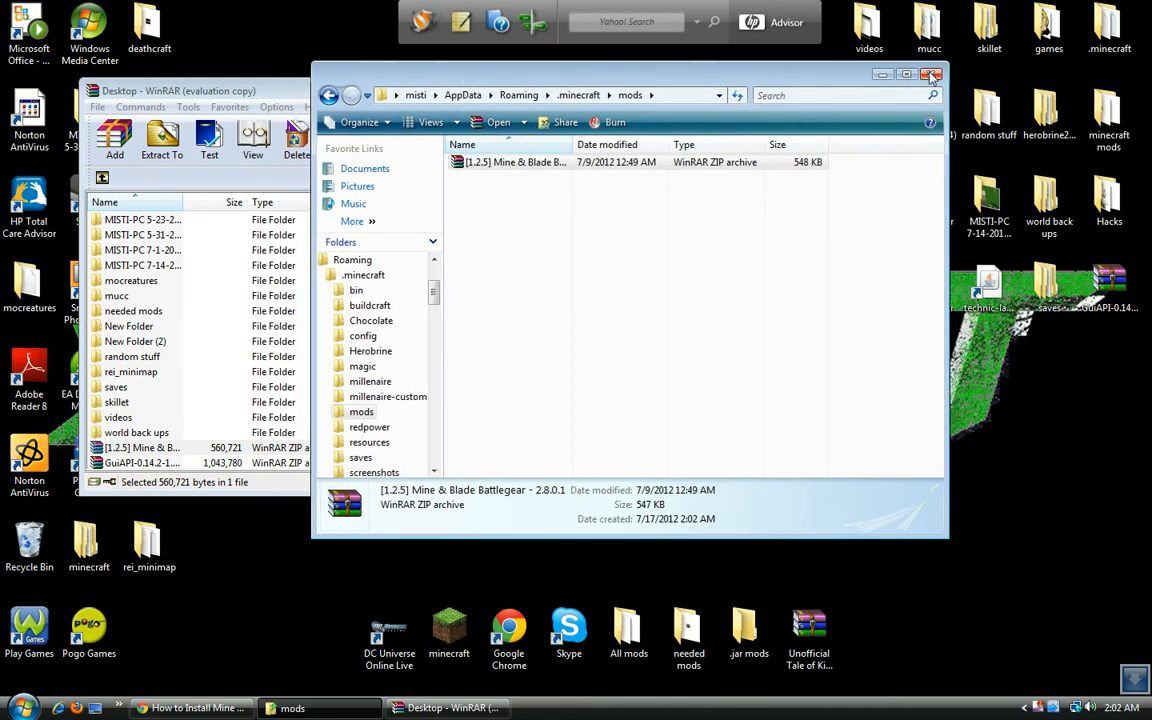
left_click(930, 72)
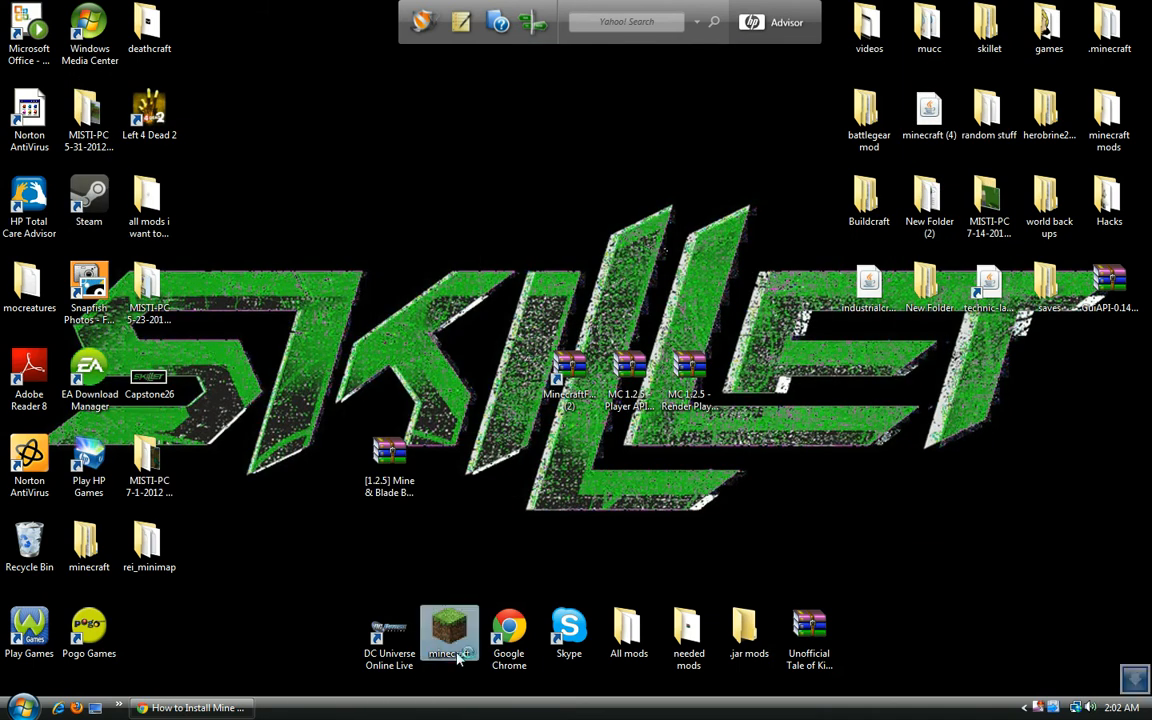
Launch Minecraft from the desktop shortcut and enter a saved singleplayer world
double_click(448, 632)
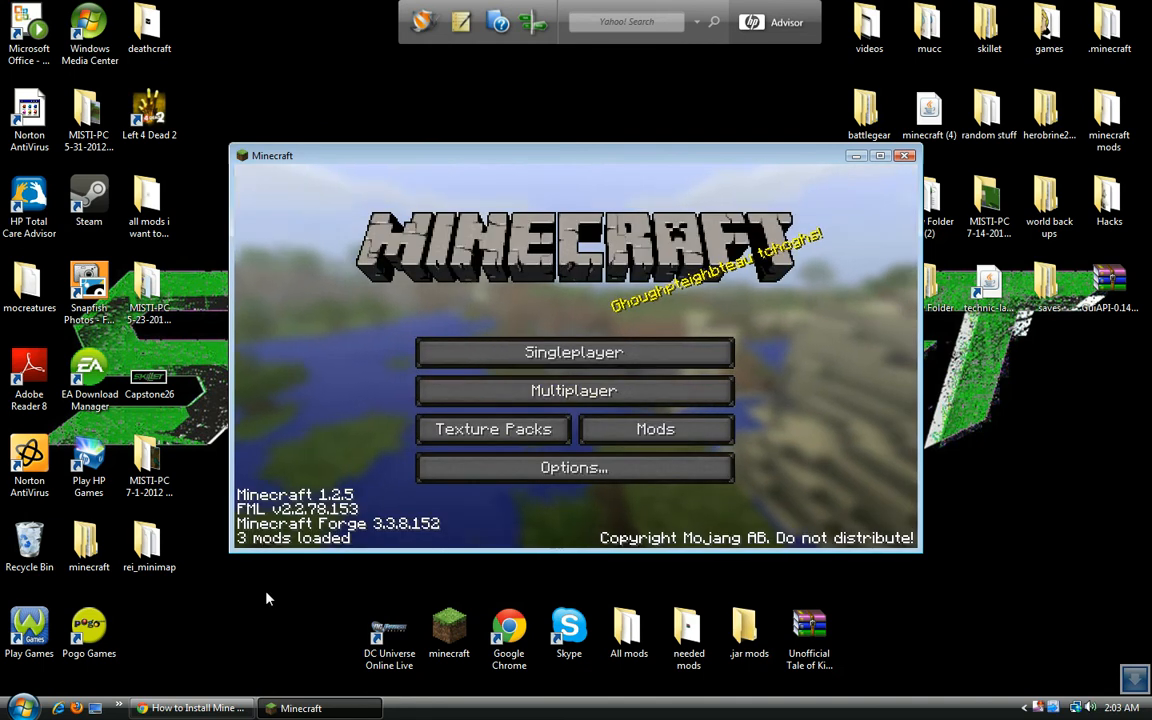
left_click(572, 352)
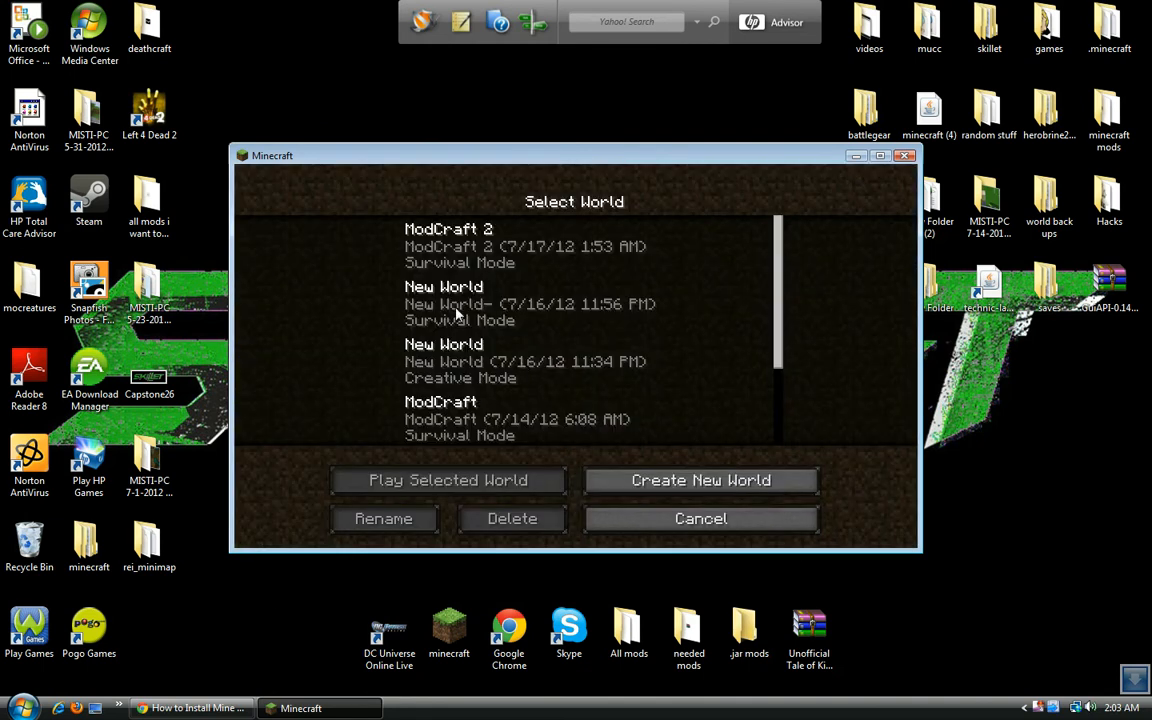
left_click(444, 480)
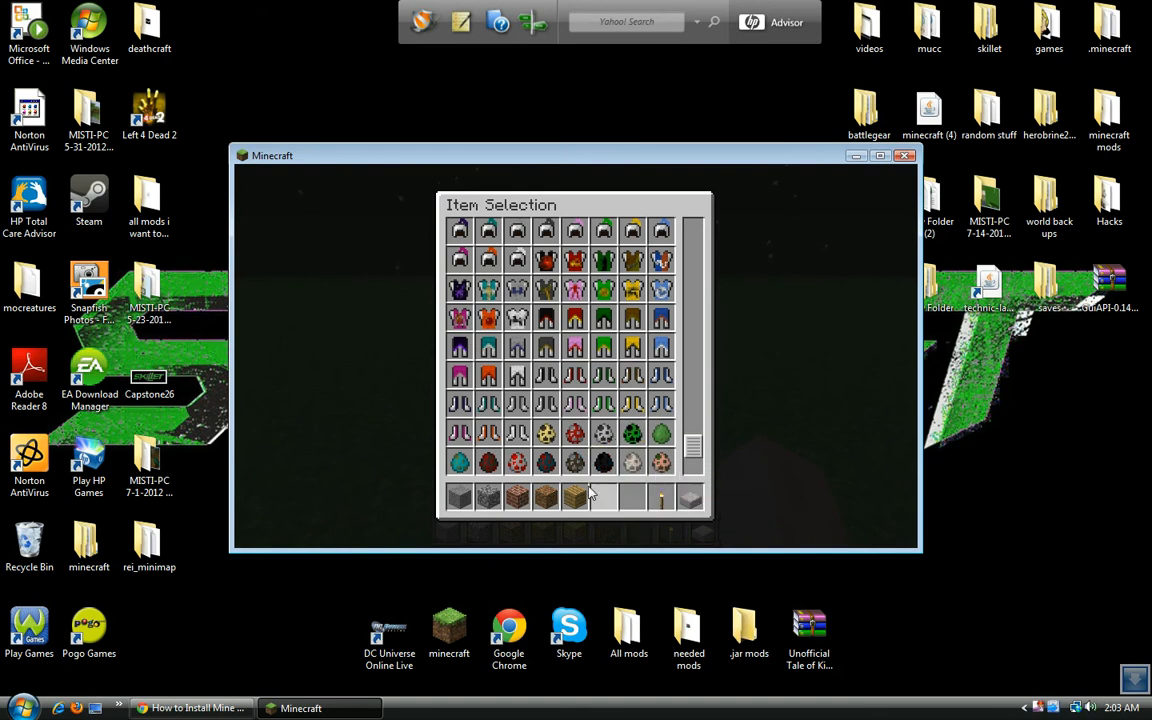
mouse_move(488, 498)
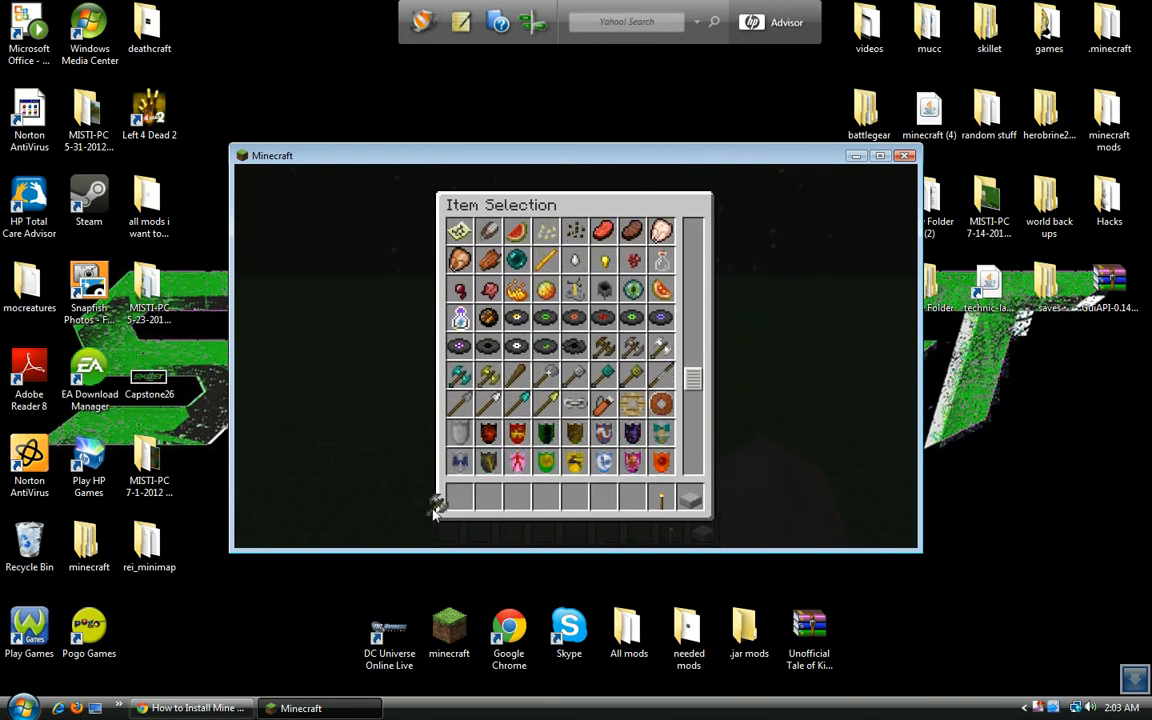
mouse_move(512, 412)
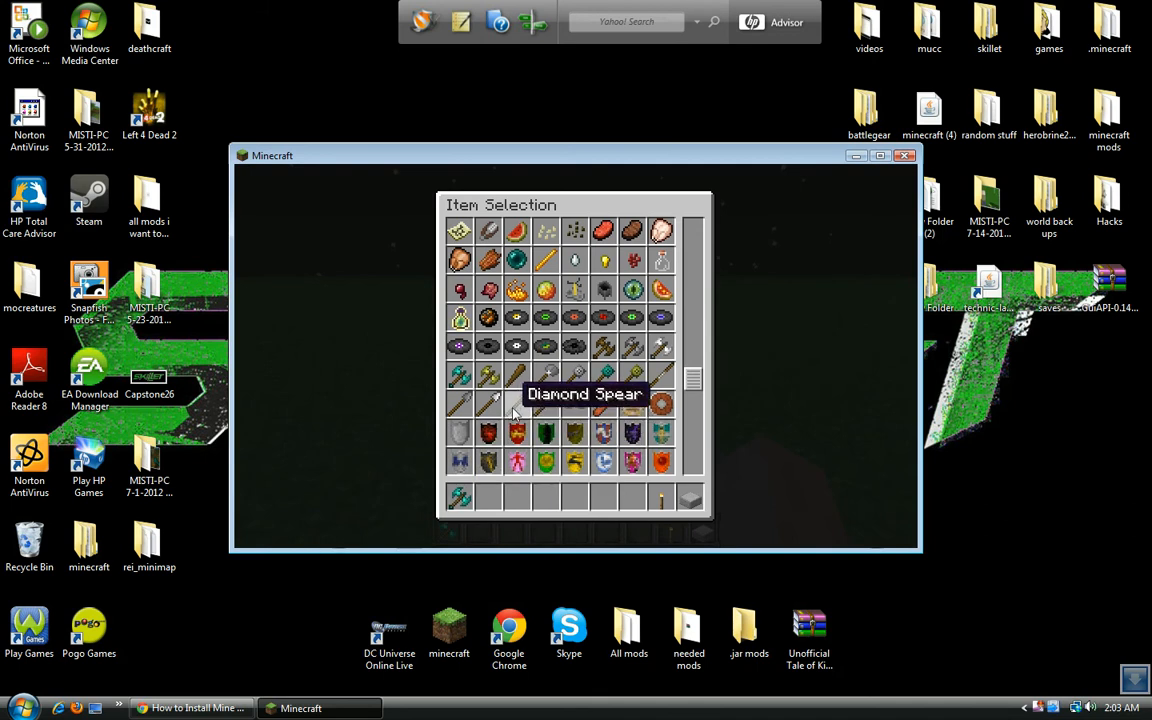
mouse_move(604, 376)
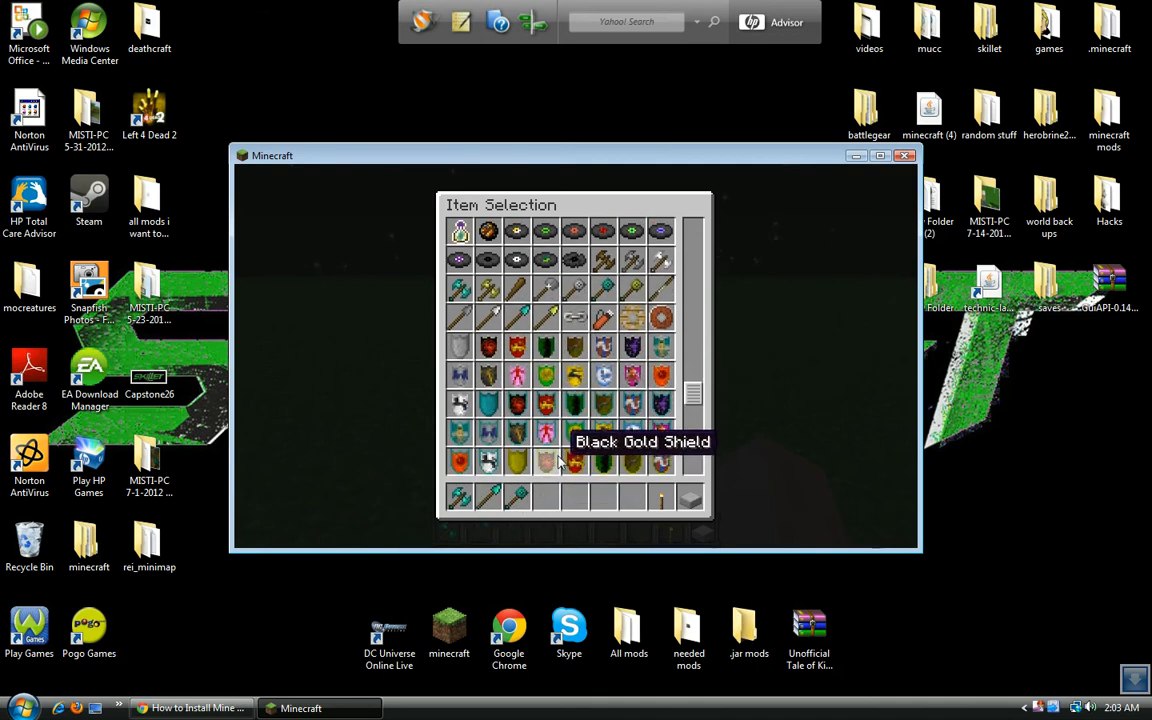
mouse_move(540, 500)
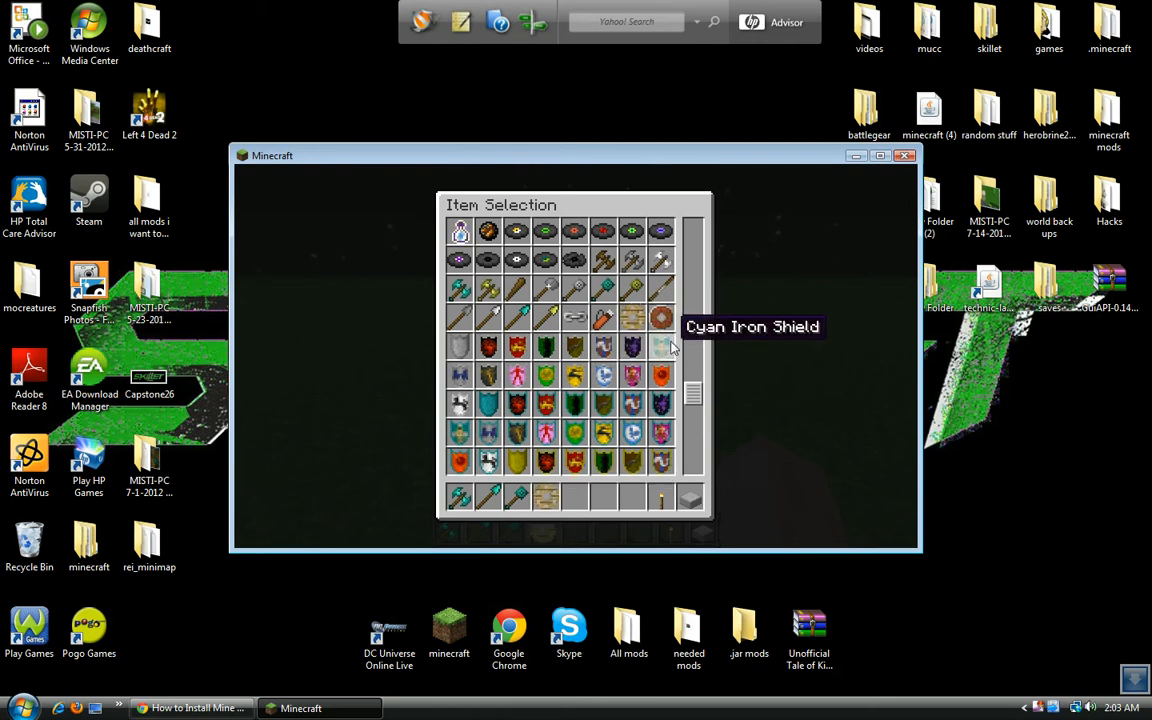
mouse_move(660, 492)
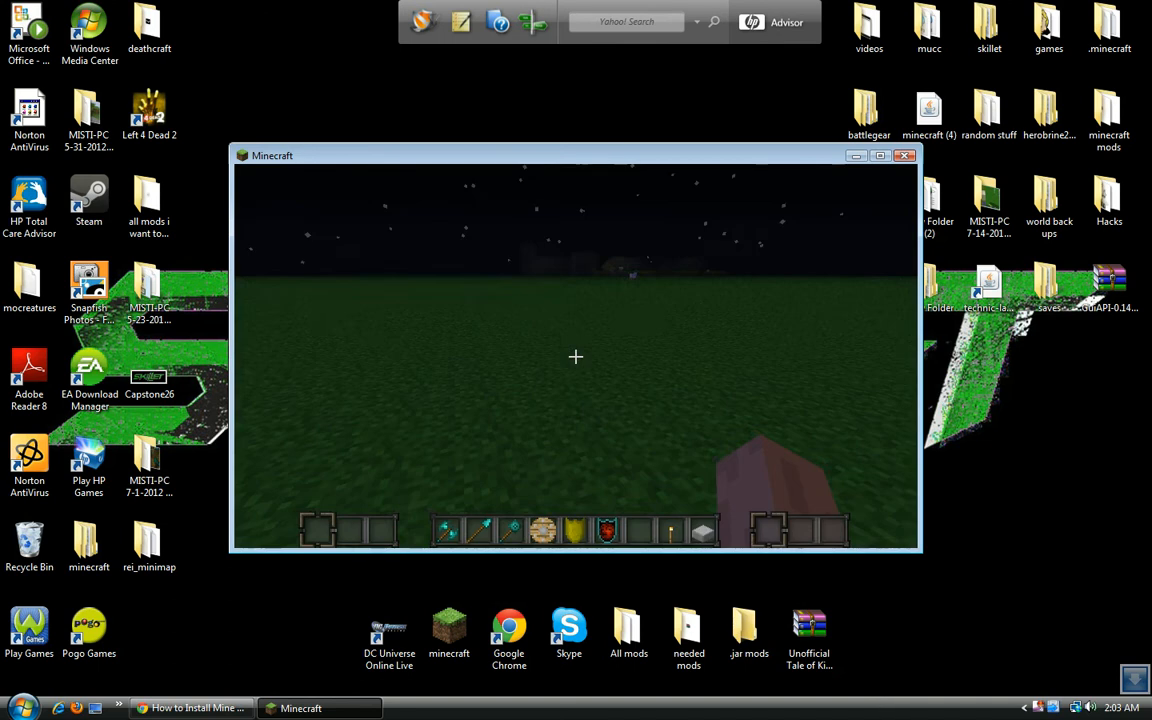
Equip the Black Knight's Helmet and other knight armour pieces in the inventory armour slots
key("e")
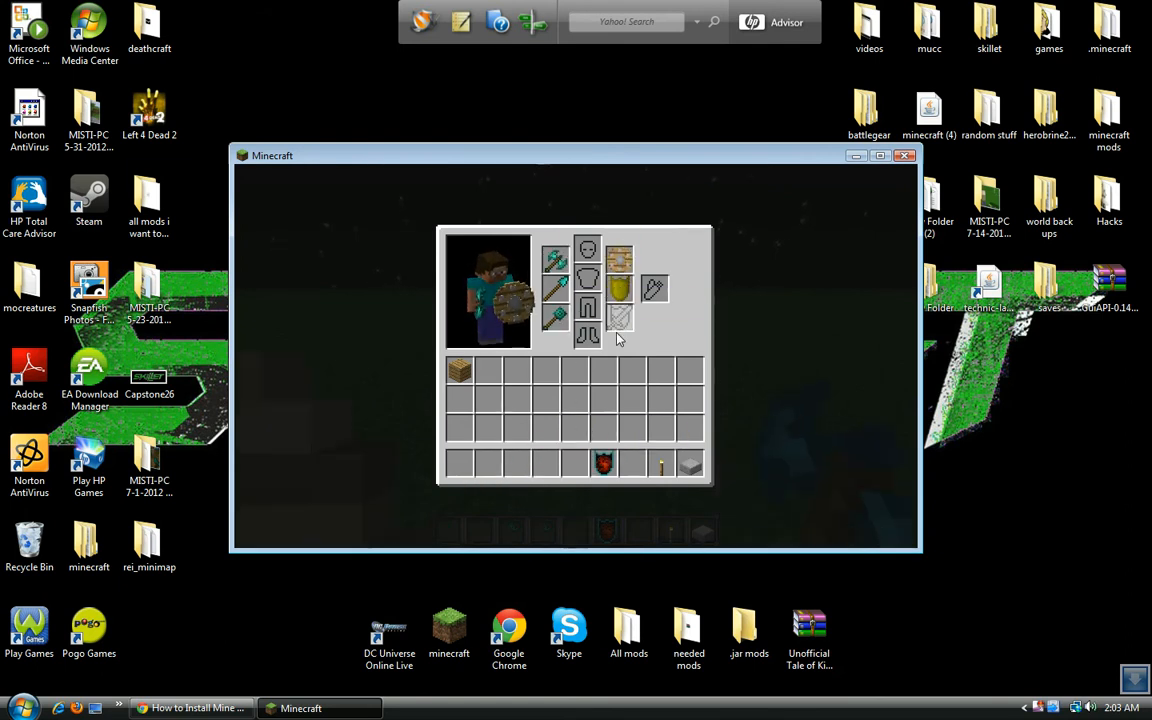
mouse_move(616, 322)
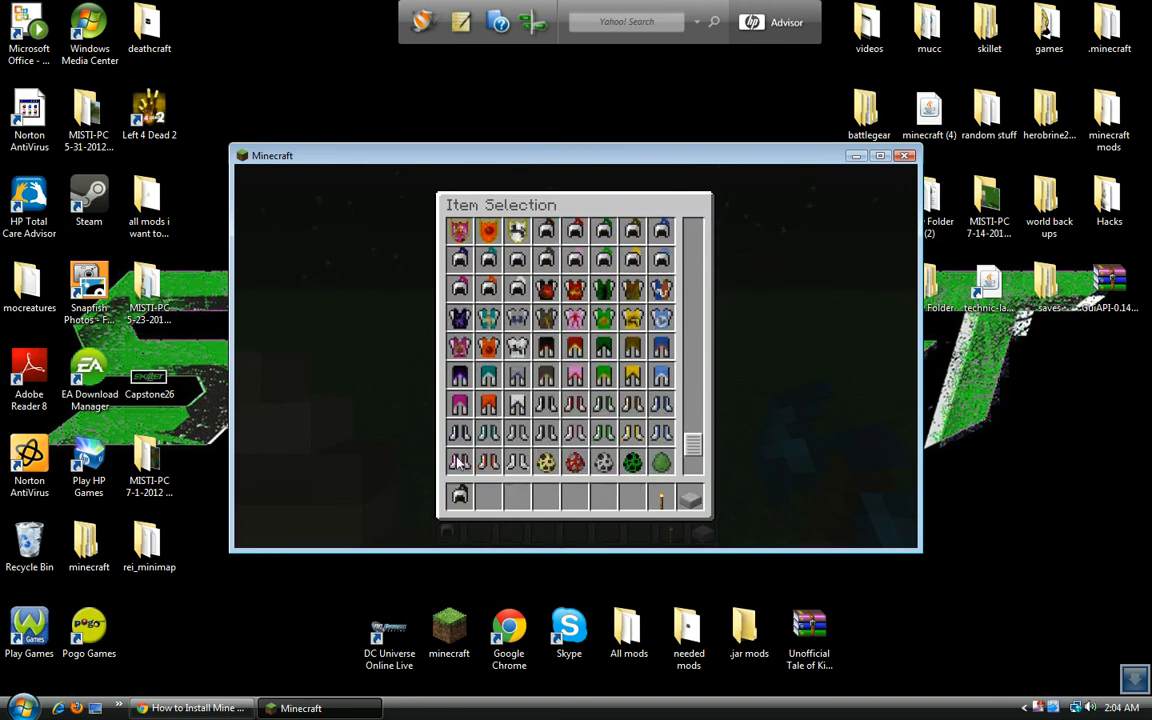
mouse_move(546, 288)
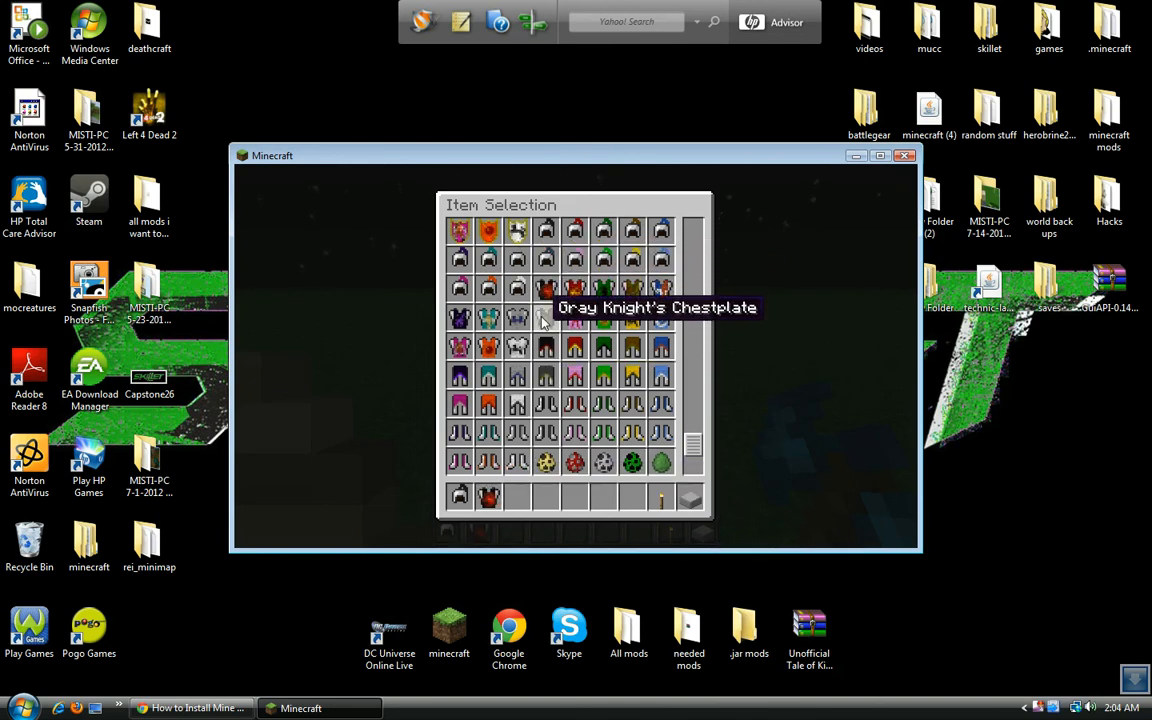
mouse_move(546, 392)
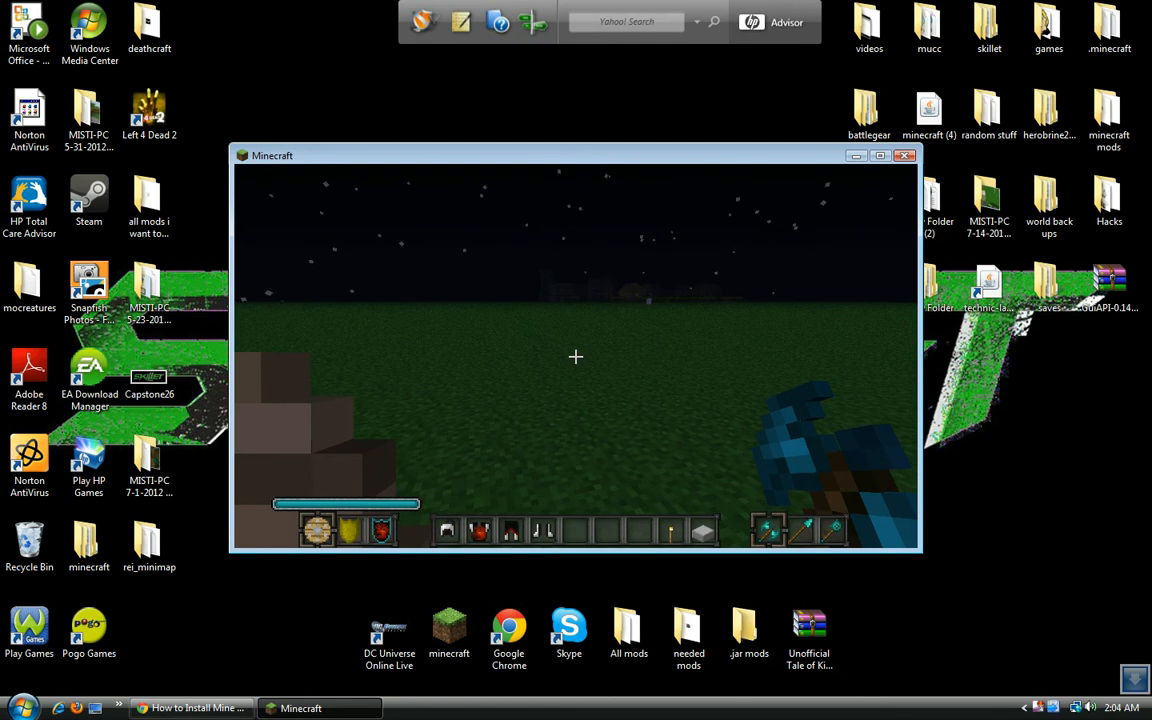
key("e")
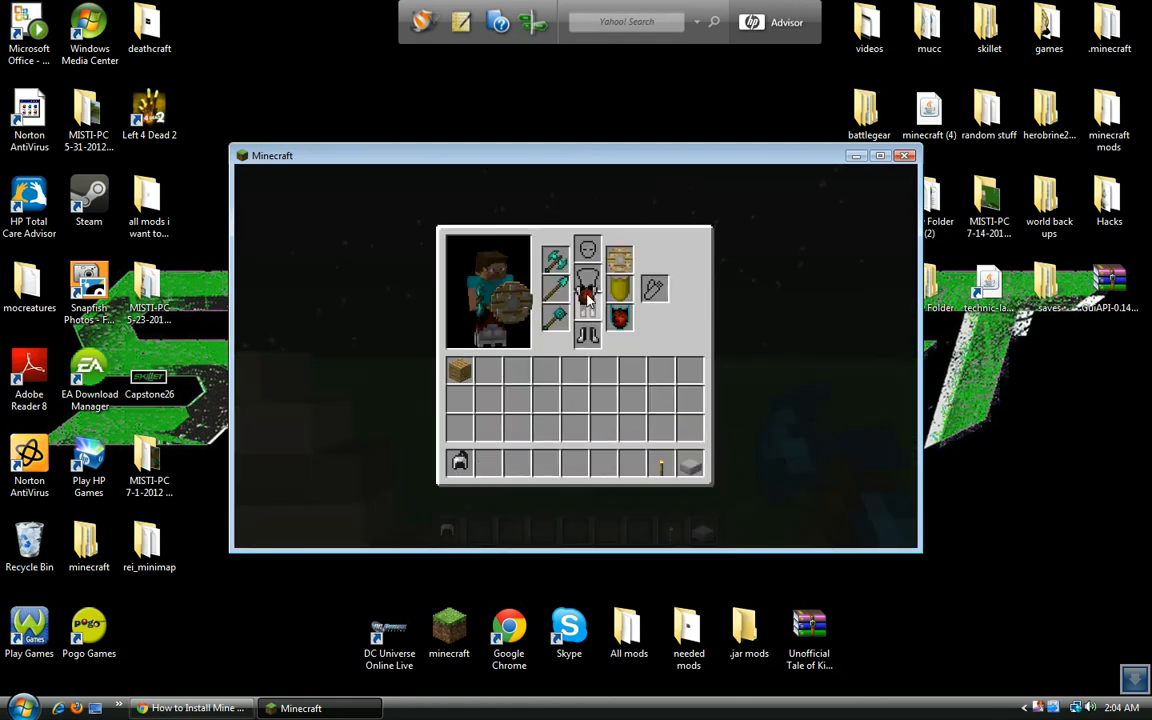
mouse_move(586, 248)
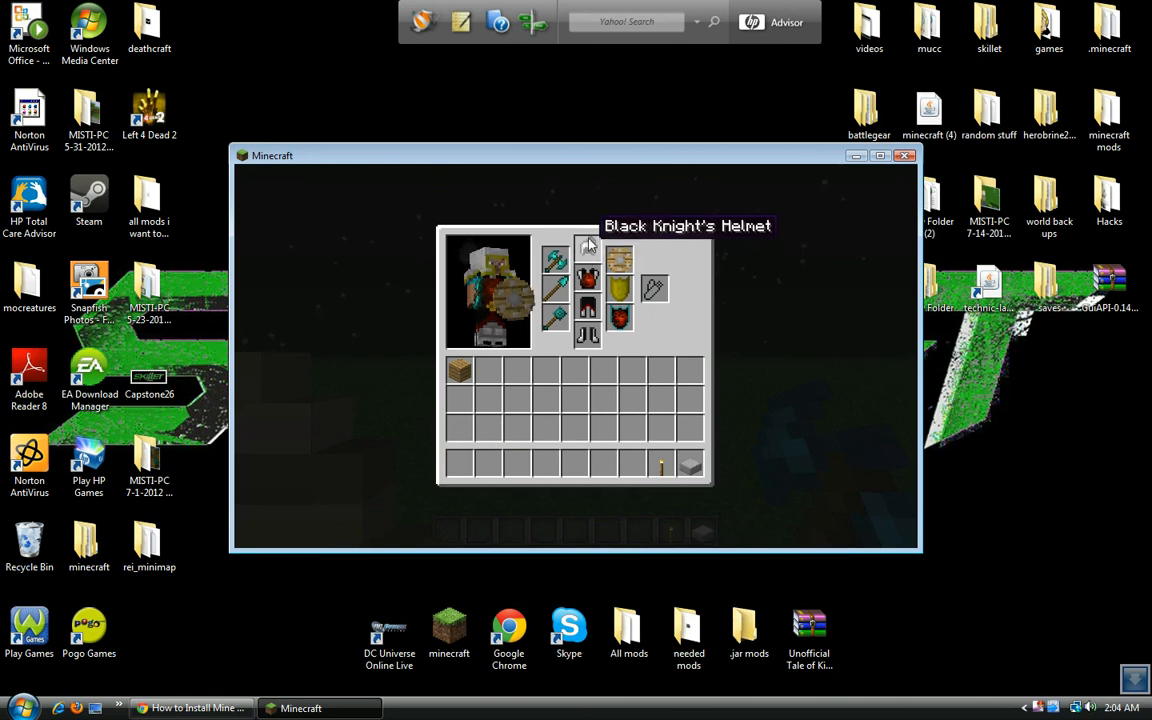